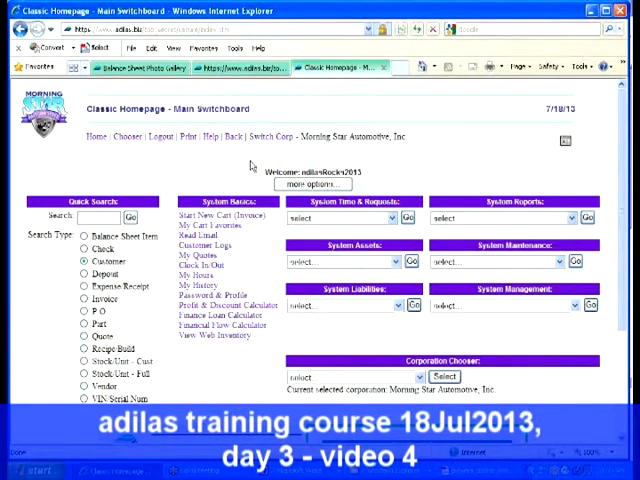
mouse_move(268, 152)
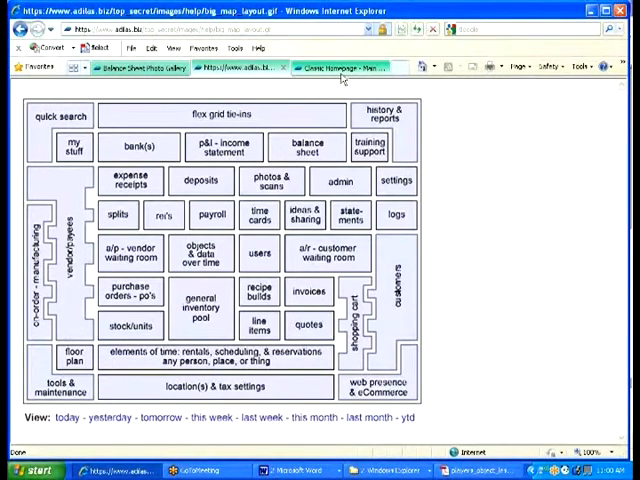
mouse_move(340, 68)
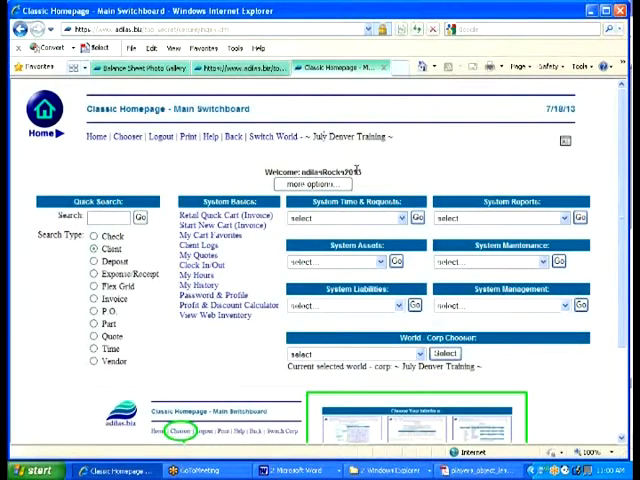
mouse_move(336, 160)
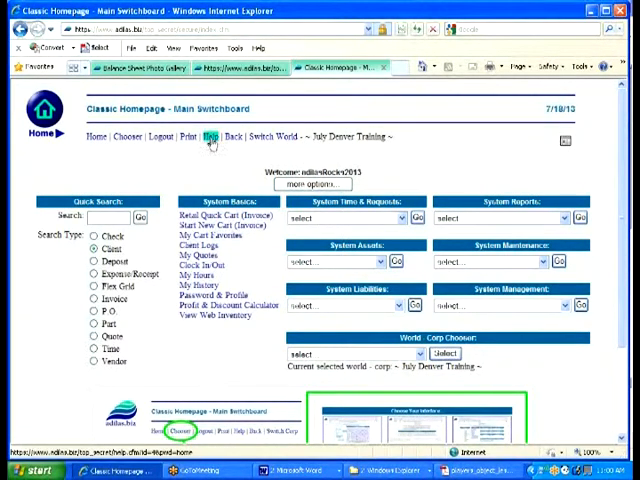
Step: Reach the General System Settings chapter of the Steps to Success guide from switchboard Help
left_click(210, 136)
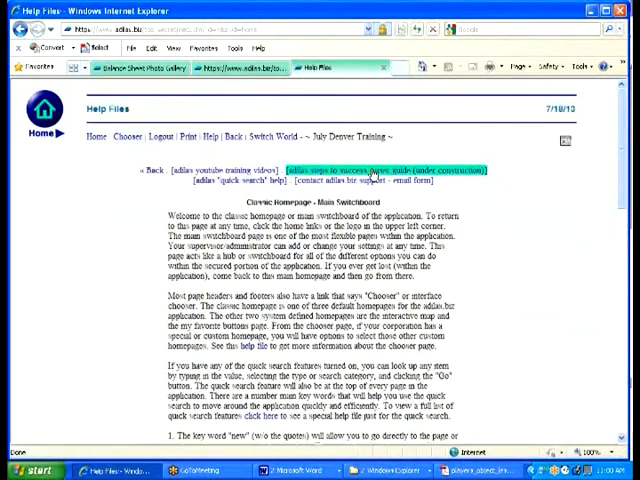
left_click(372, 168)
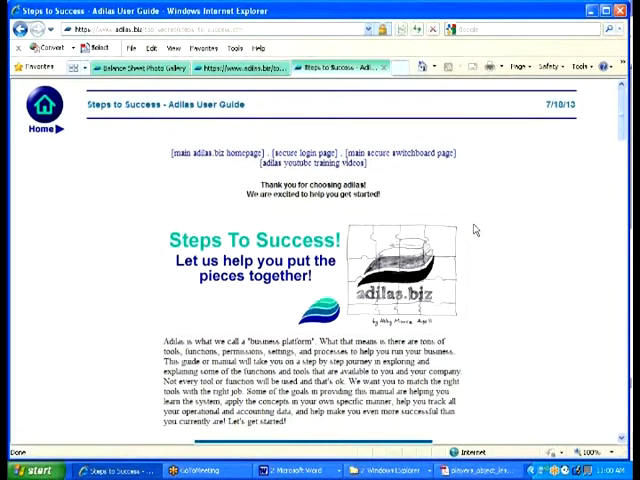
scroll("down", 3)
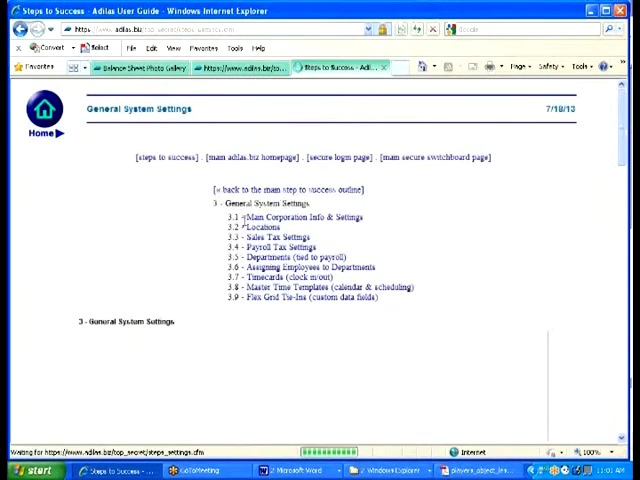
Step: Jump to Main Corporation Info and read down through its settings description
left_click(288, 216)
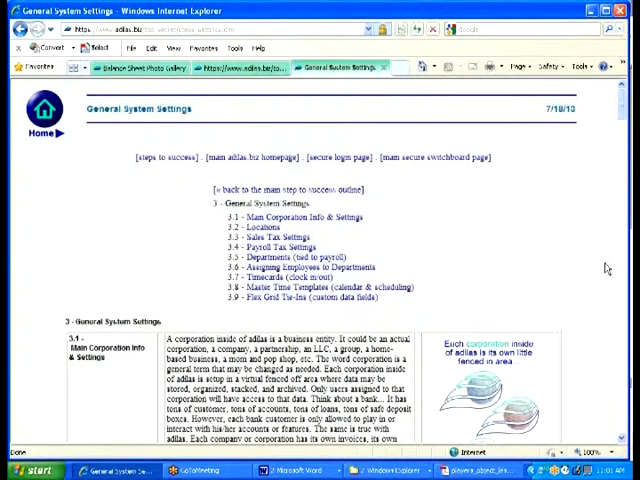
mouse_move(596, 268)
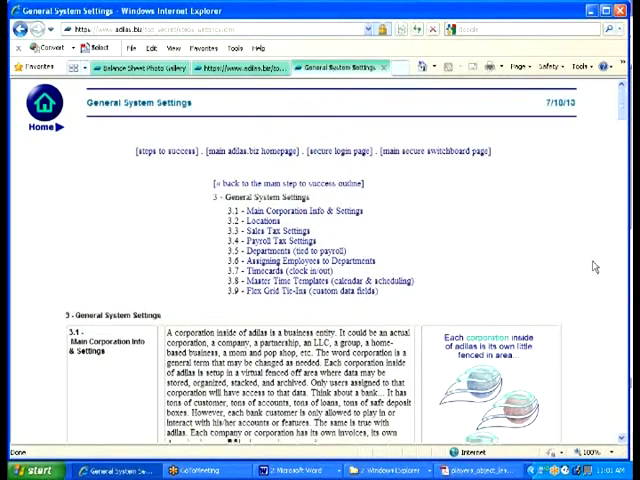
scroll("down", 3)
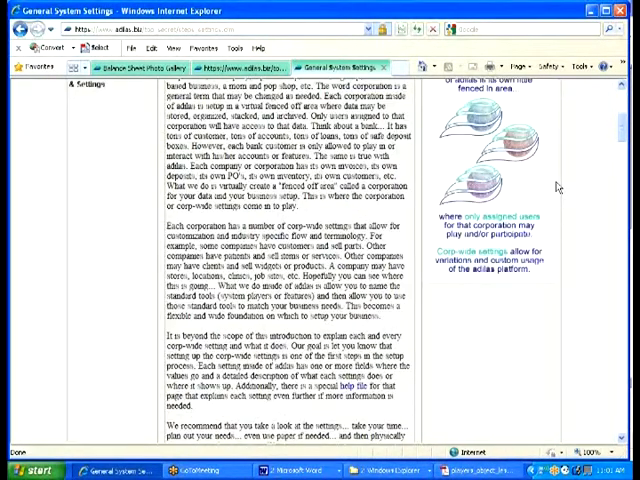
scroll("up", 3)
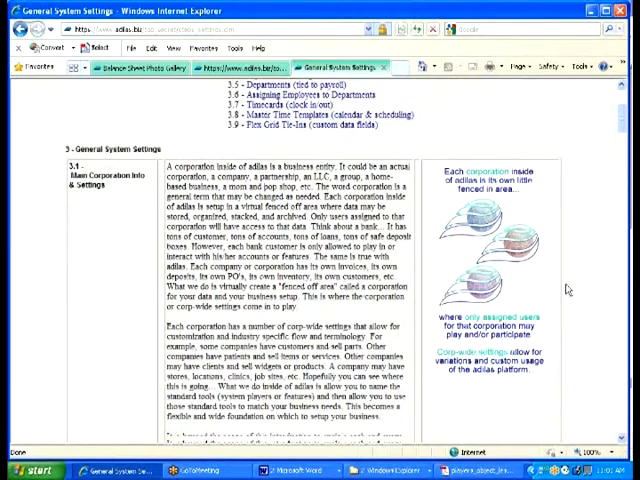
scroll("down", 3)
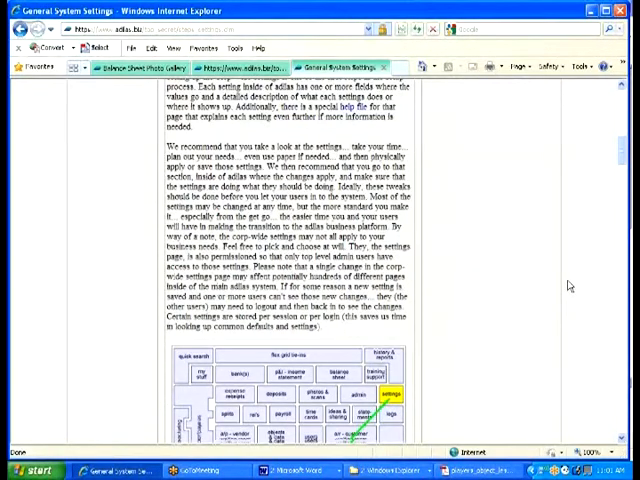
Step: Continue down past Locations and Sales Tax with its water/snow/ice graphic to Payroll Tax Settings
scroll("down", 3)
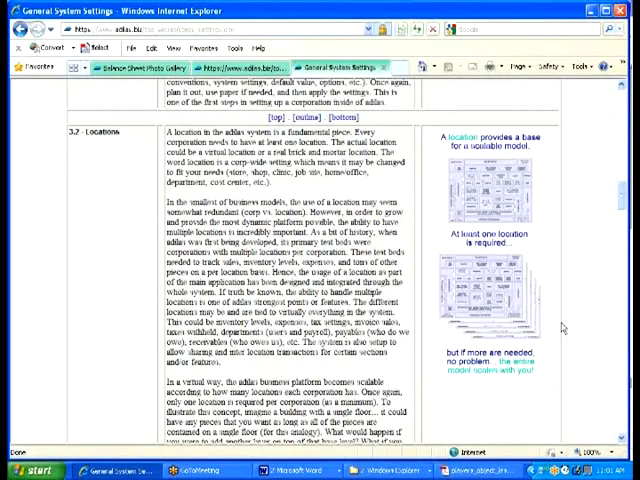
scroll("down", 3)
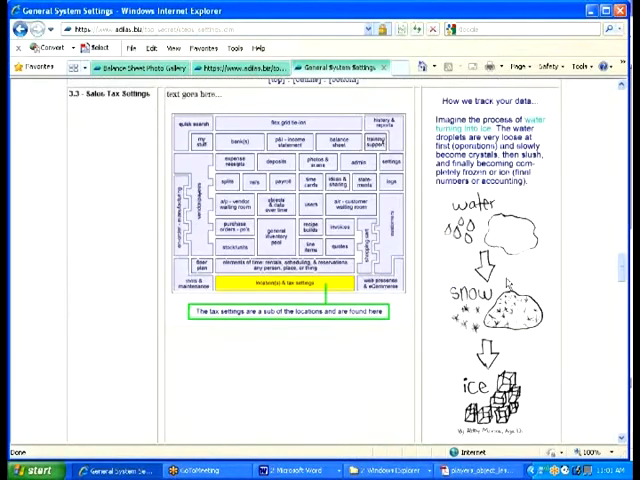
scroll("down", 3)
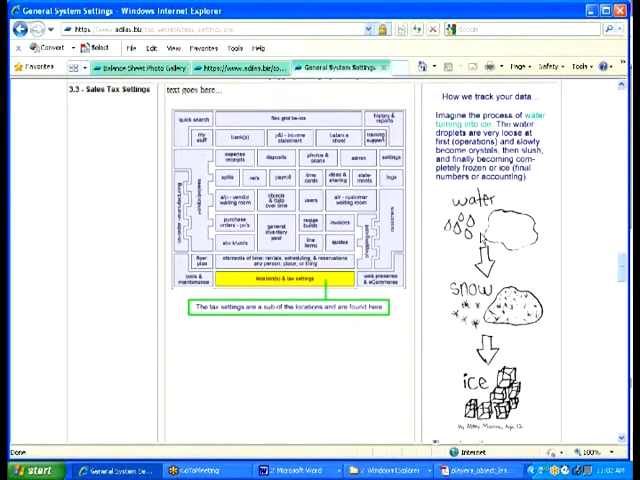
scroll("down", 3)
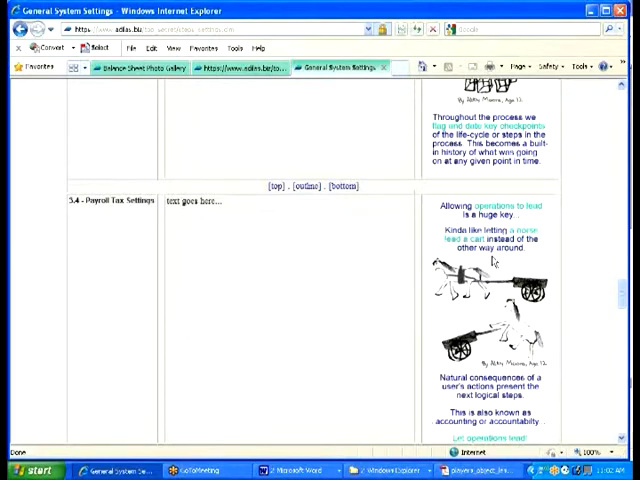
scroll("down", 3)
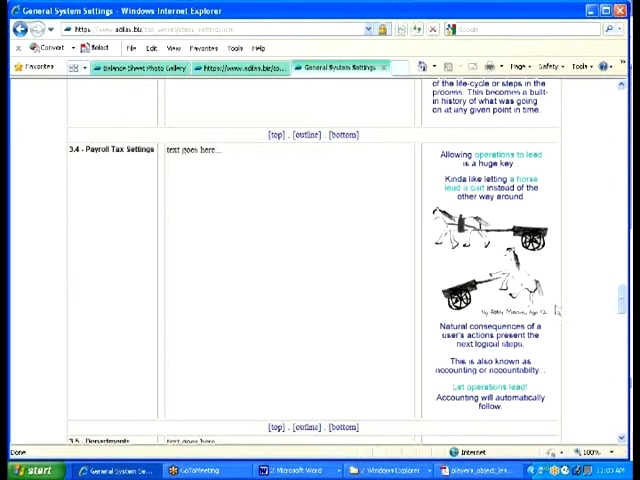
mouse_move(558, 318)
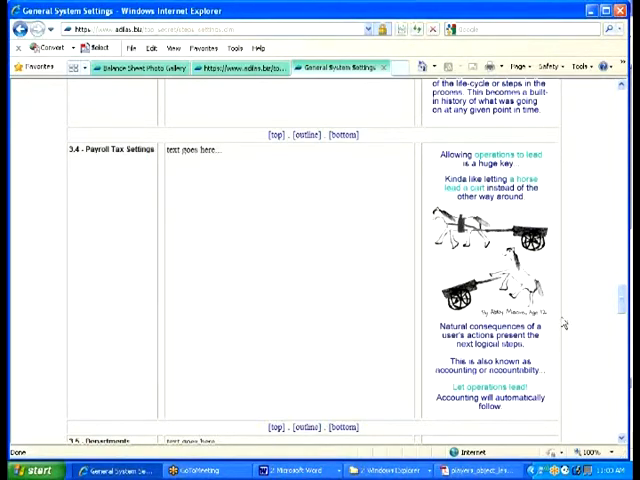
scroll("down", 3)
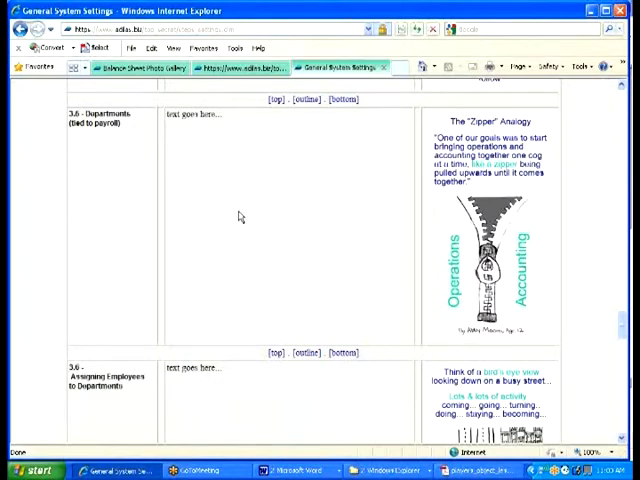
mouse_move(246, 224)
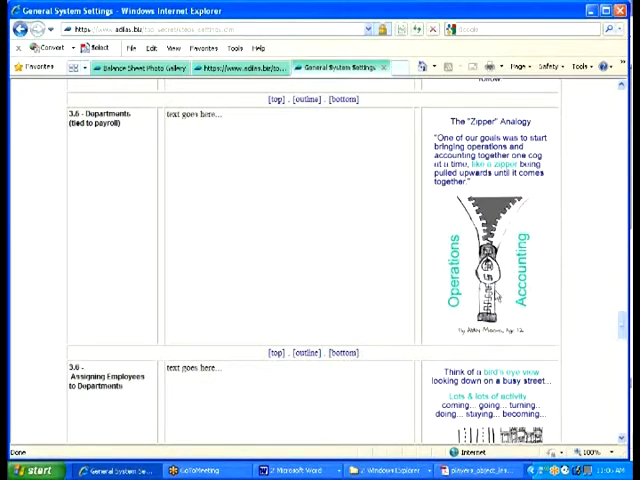
mouse_move(556, 322)
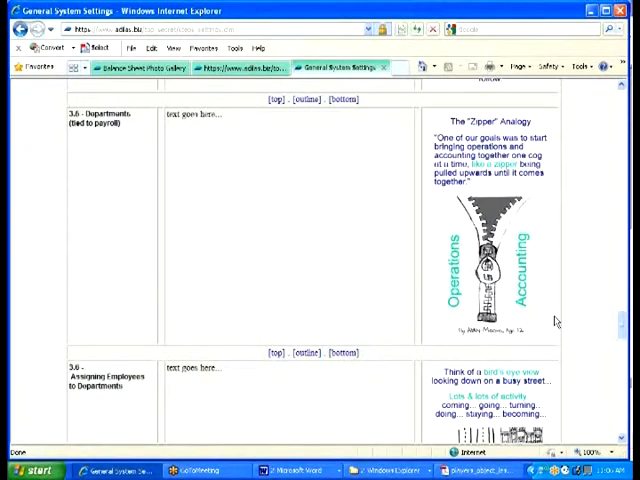
mouse_move(556, 320)
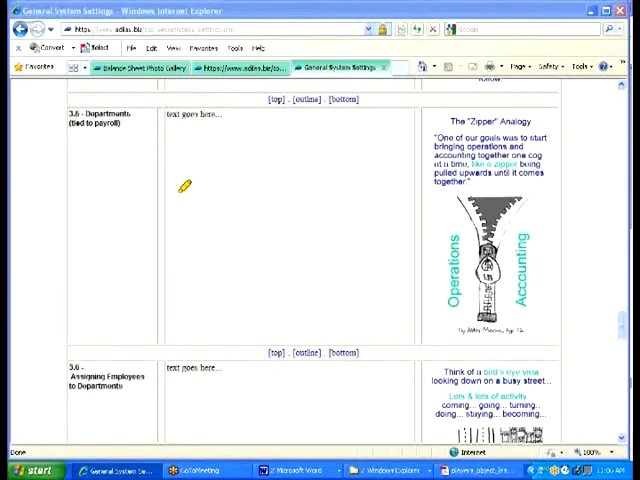
Step: Sketch a yellow open-box zigzag mark in the Departments row beside the zipper graphic
left_click_drag(180, 188, 280, 284)
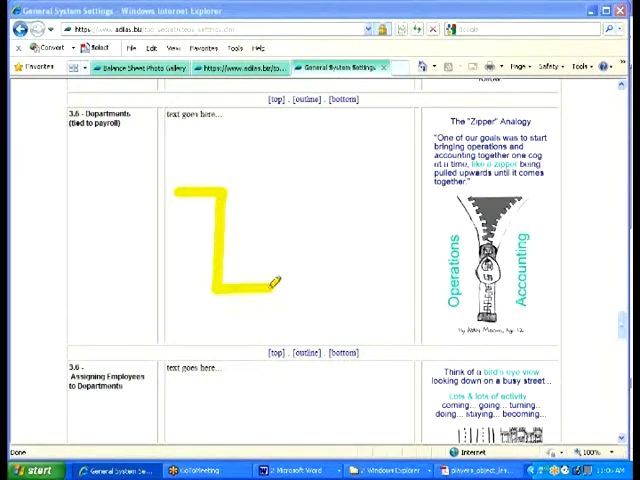
left_click_drag(278, 282, 408, 184)
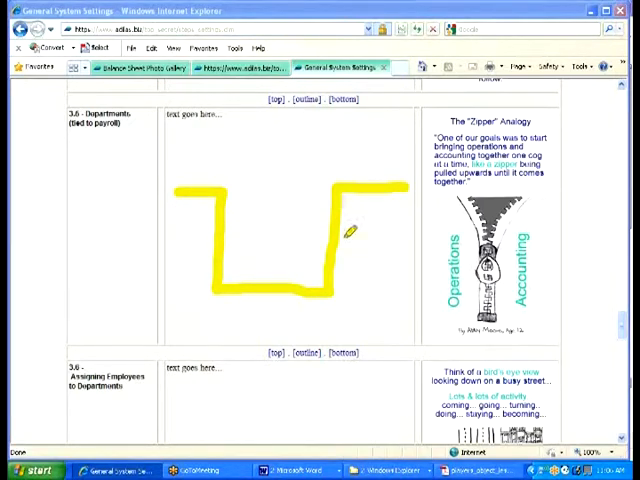
mouse_move(244, 200)
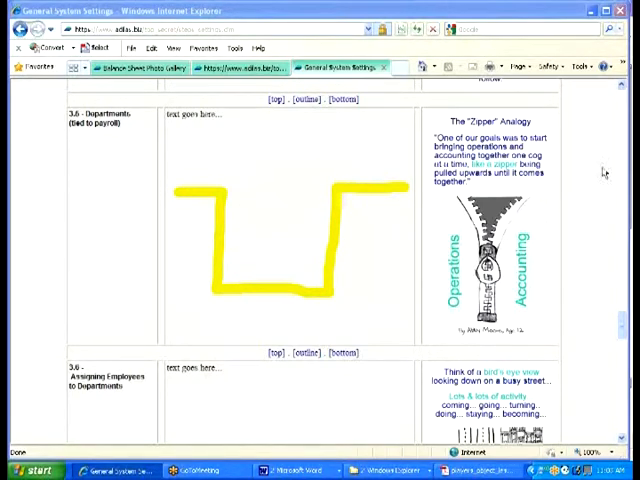
mouse_move(588, 240)
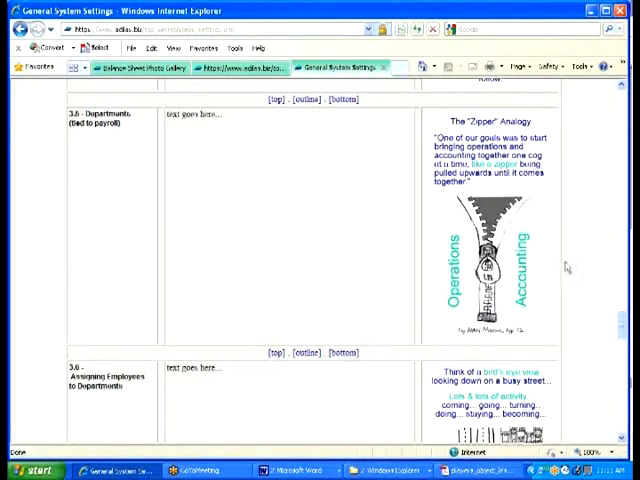
mouse_move(584, 270)
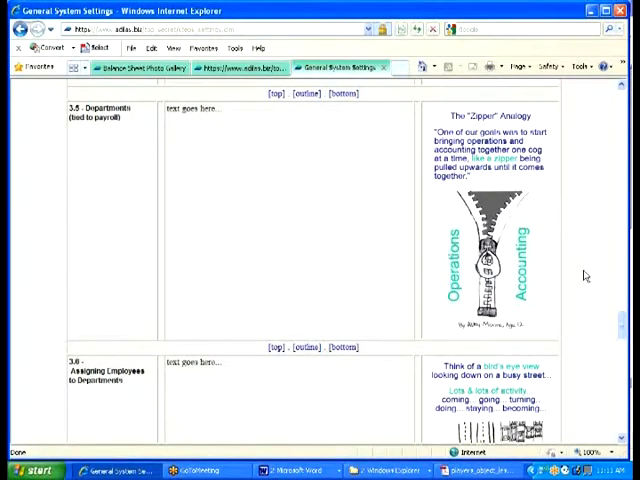
Step: Move down to Associating Employees to Departments and its bird's-eye busy-street graphic
scroll("down", 3)
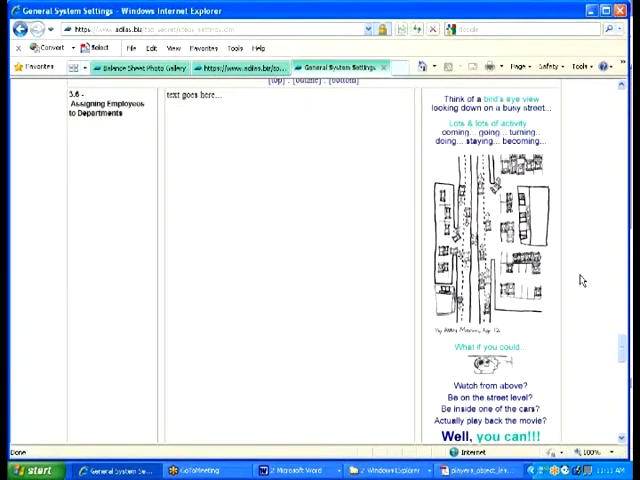
mouse_move(558, 316)
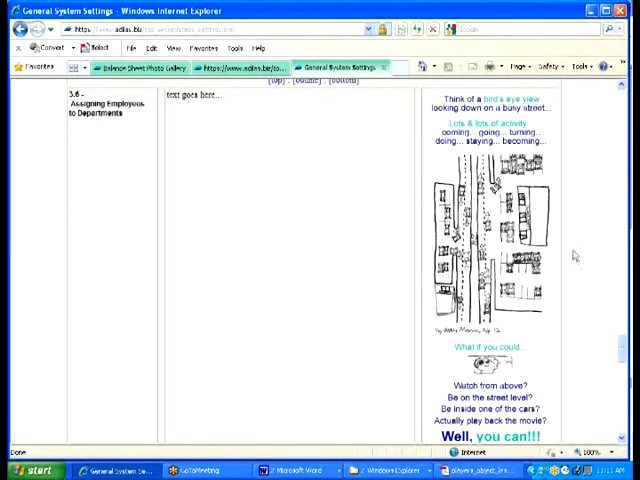
mouse_move(588, 280)
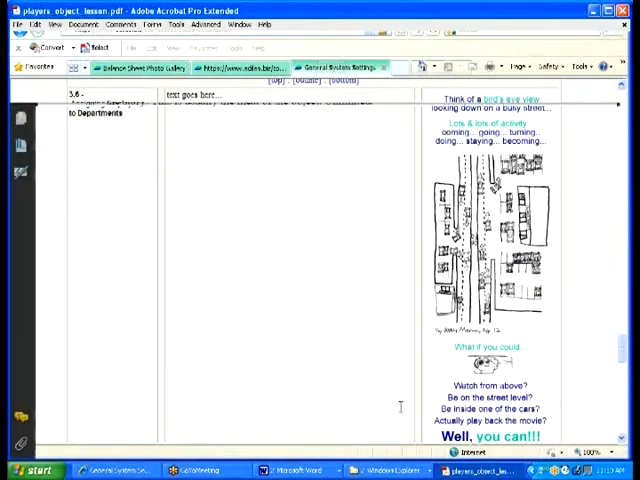
Step: Scroll the players PDF to the Main System Players dinner-plate diagram
scroll("down", 3)
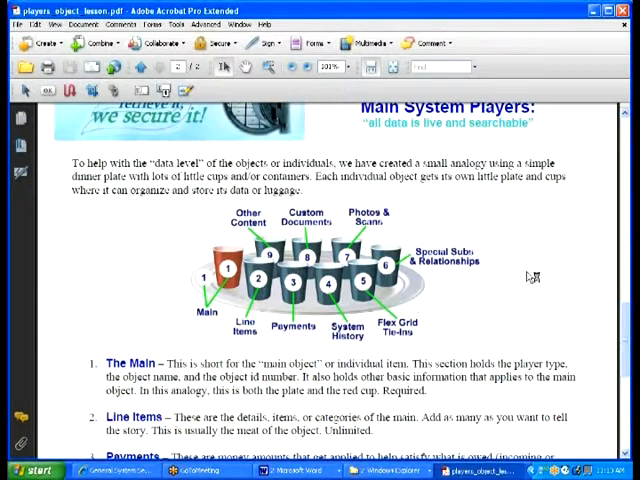
mouse_move(508, 302)
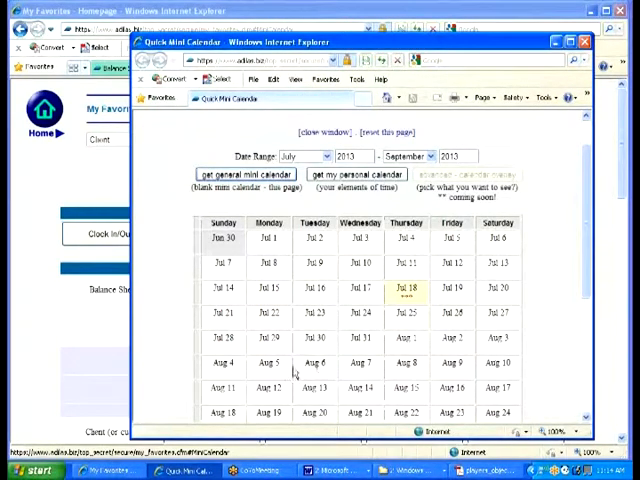
mouse_move(288, 252)
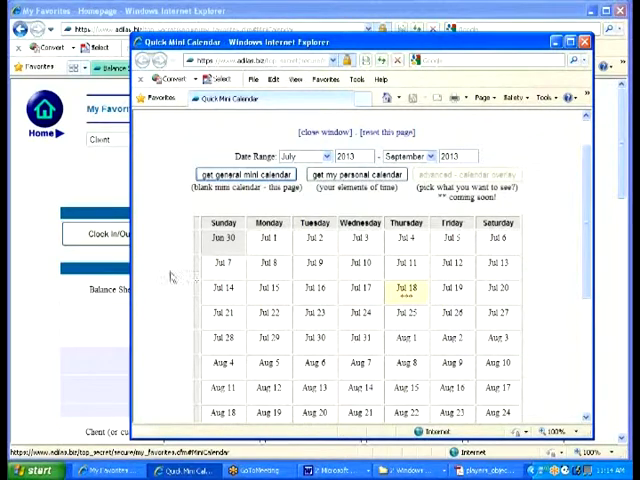
mouse_move(172, 276)
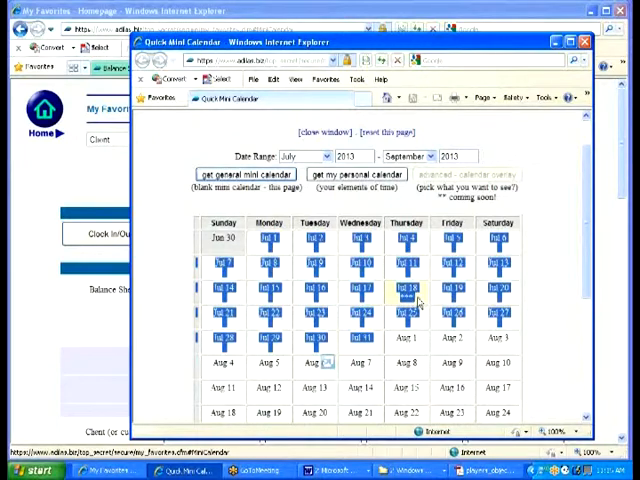
mouse_move(376, 348)
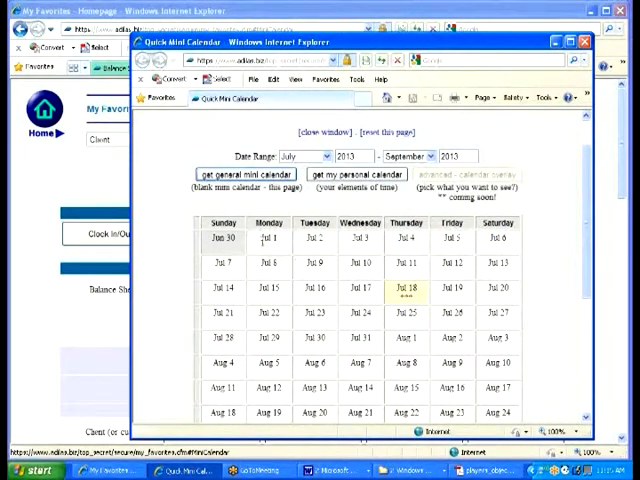
left_click(266, 240)
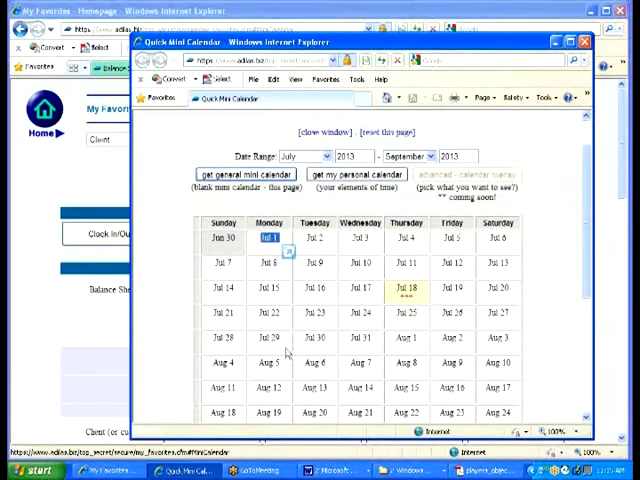
mouse_move(258, 400)
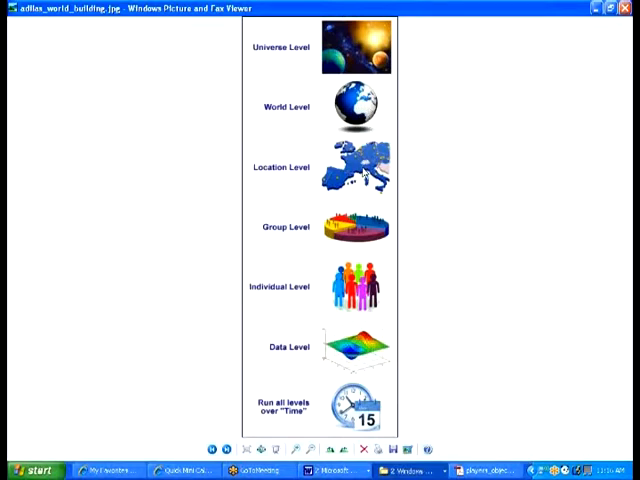
mouse_move(344, 236)
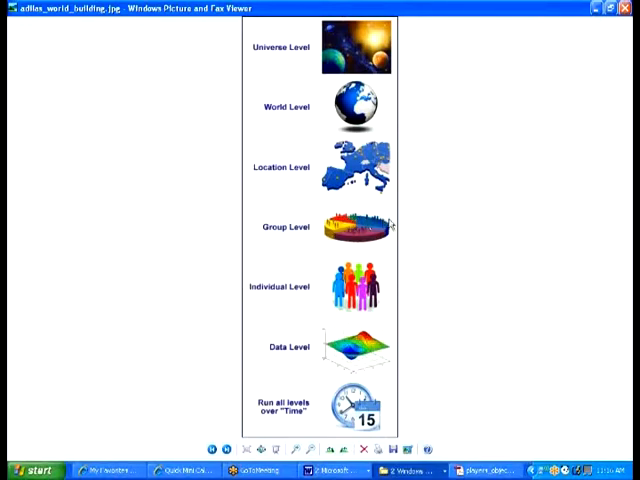
mouse_move(428, 234)
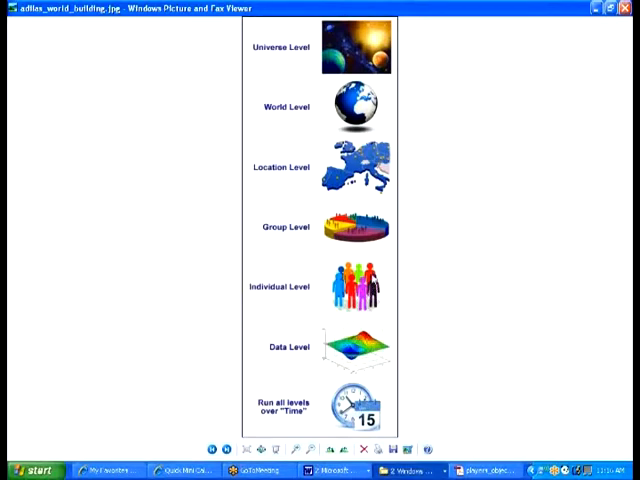
mouse_move(442, 308)
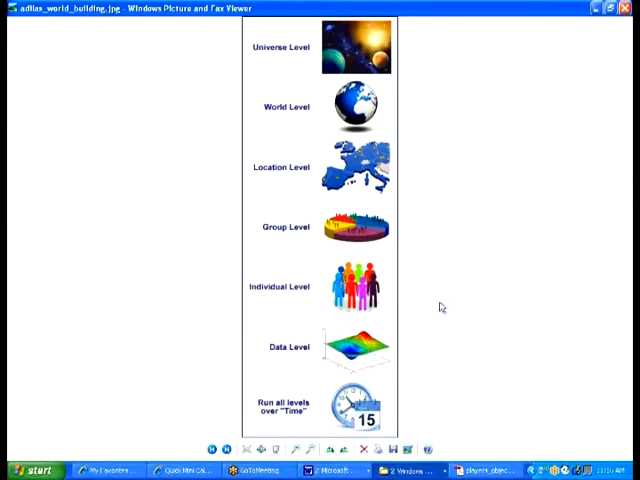
mouse_move(280, 352)
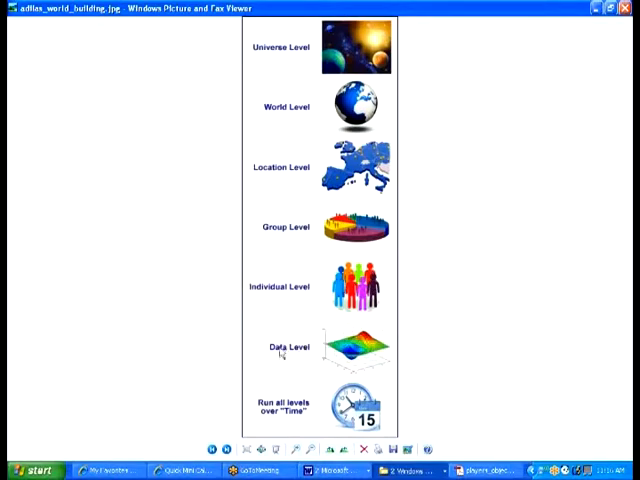
mouse_move(262, 420)
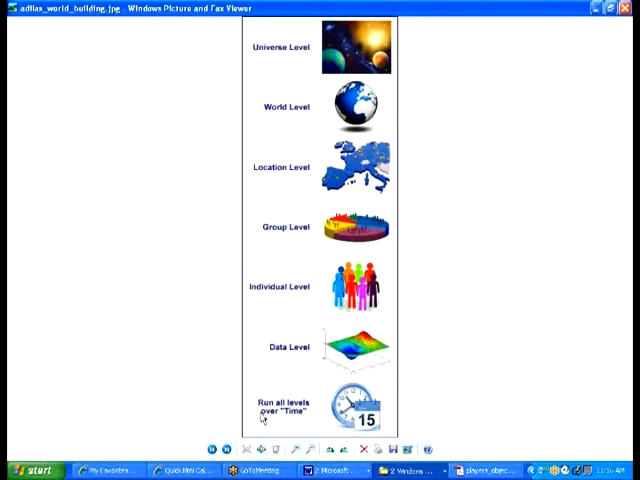